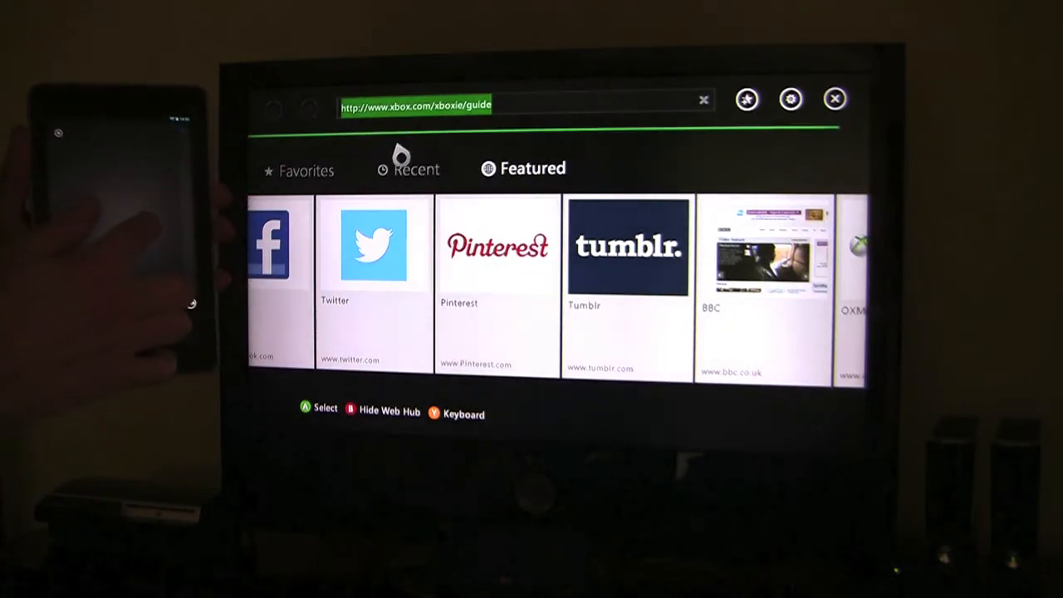
scroll("right", 3)
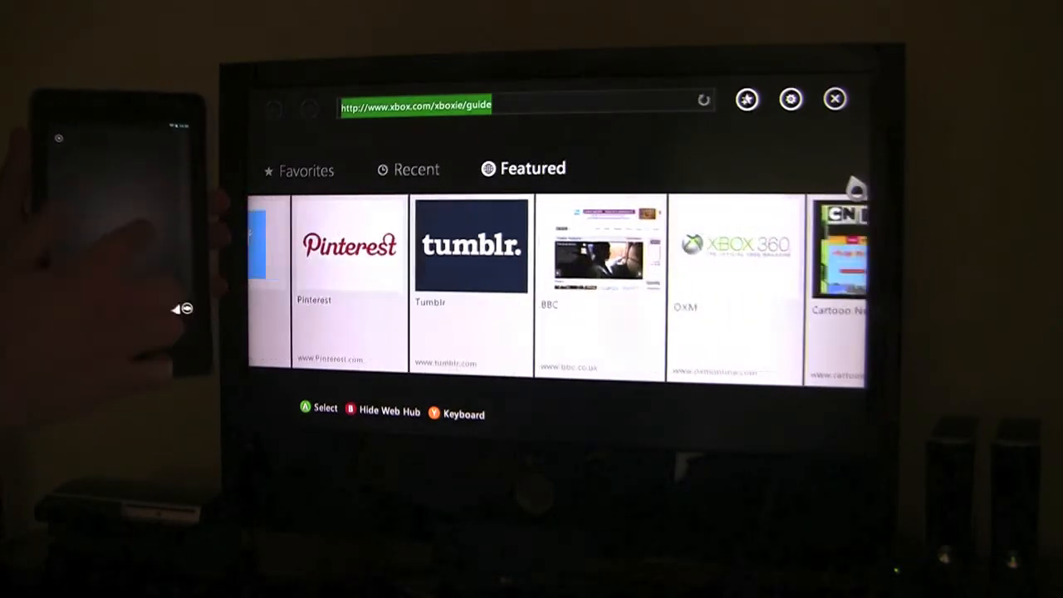